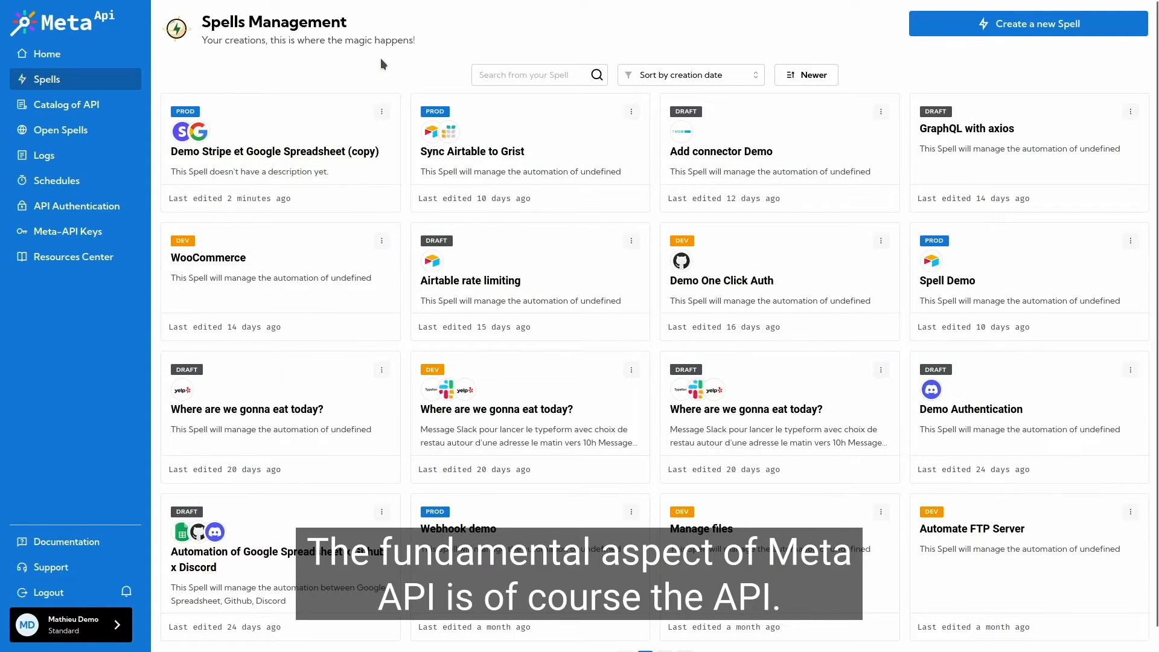
Browse the Catalog of API listing 530 public and 2 private APIs.
{"action": "left_click", "coordinate": [66, 104]}
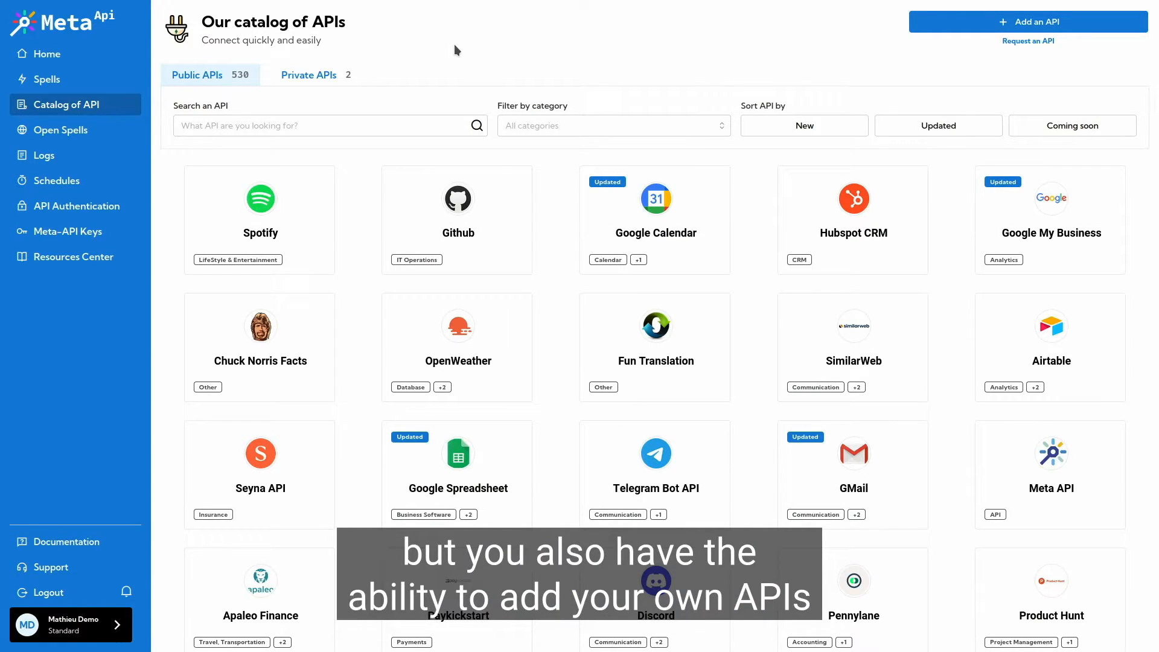
Return to the spells list toward the 'Demo Stripe et Google Spreadsheet (copy)' spell.
{"action": "left_click", "coordinate": [1026, 21]}
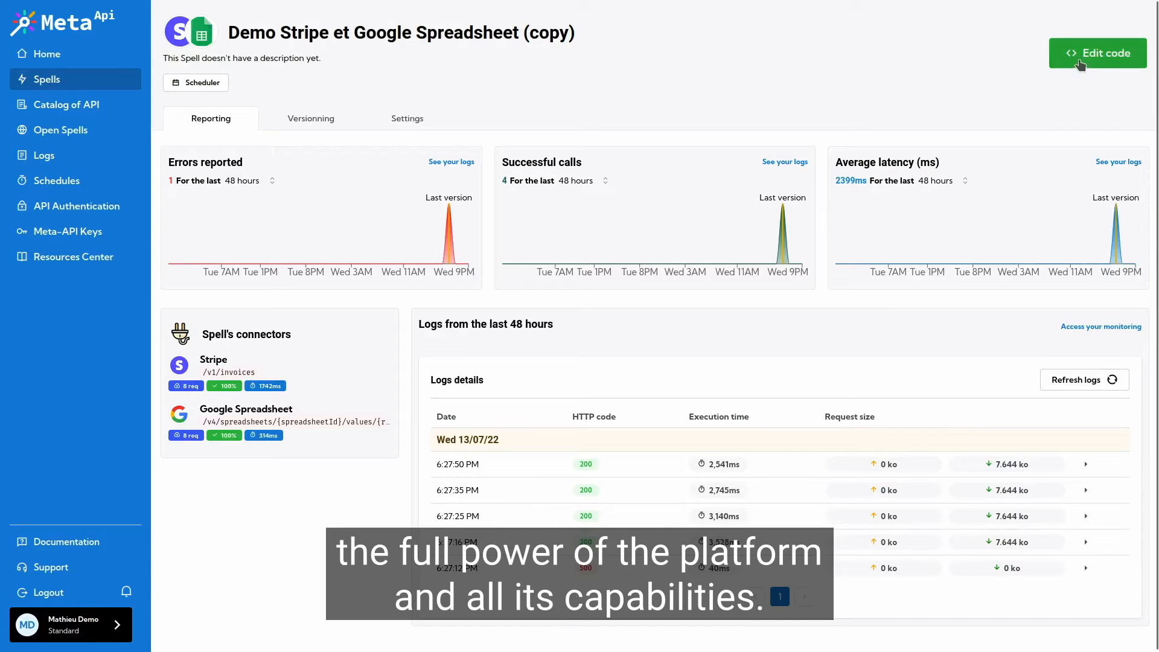
Edit the spell's code with the Stripe invoices connector settings alongside.
{"action": "left_click", "coordinate": [1098, 53]}
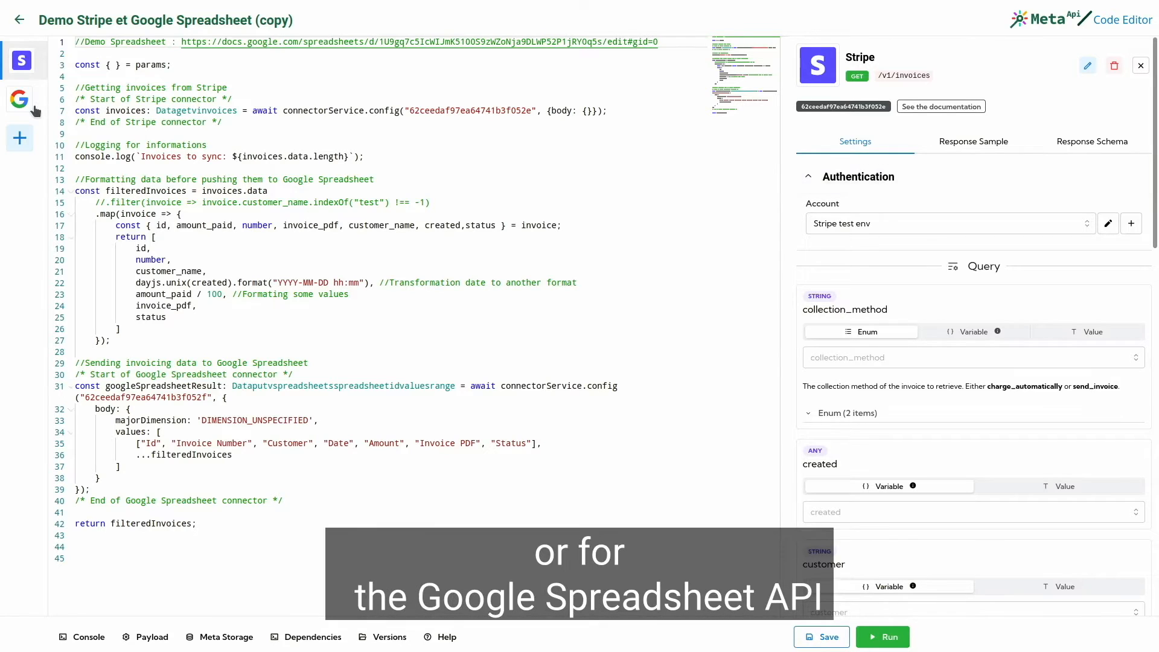
Show the Google Spreadsheet connector's account, spreadsheet ID and range settings.
{"action": "left_click", "coordinate": [19, 98]}
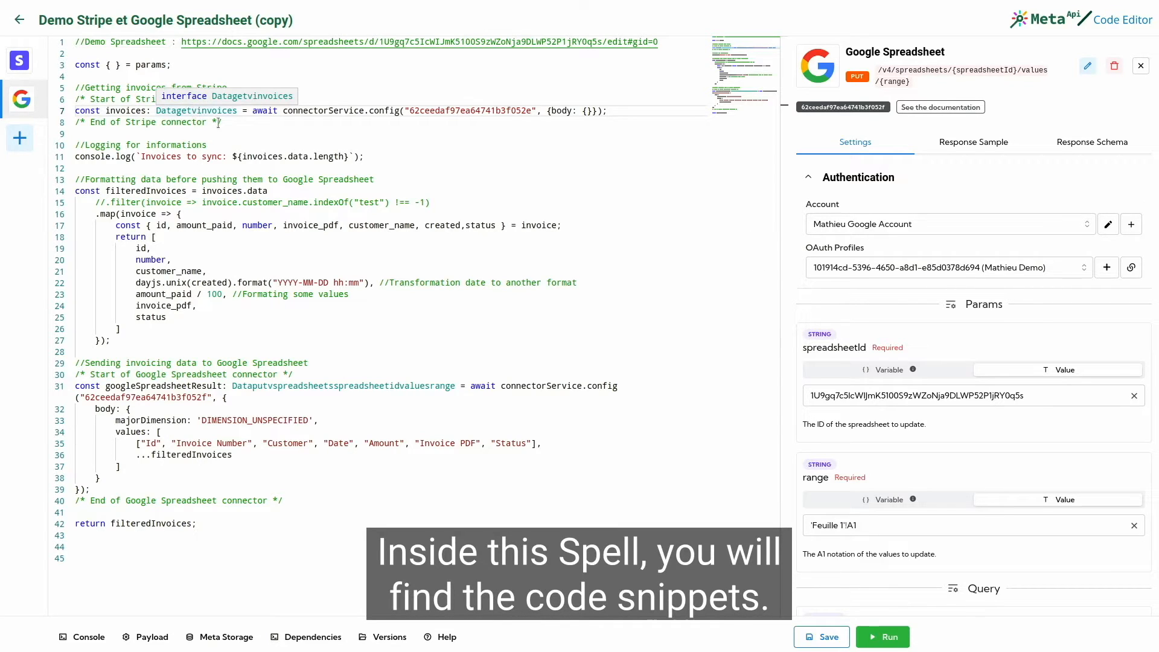
{"action": "mouse_move", "coordinate": [273, 120]}
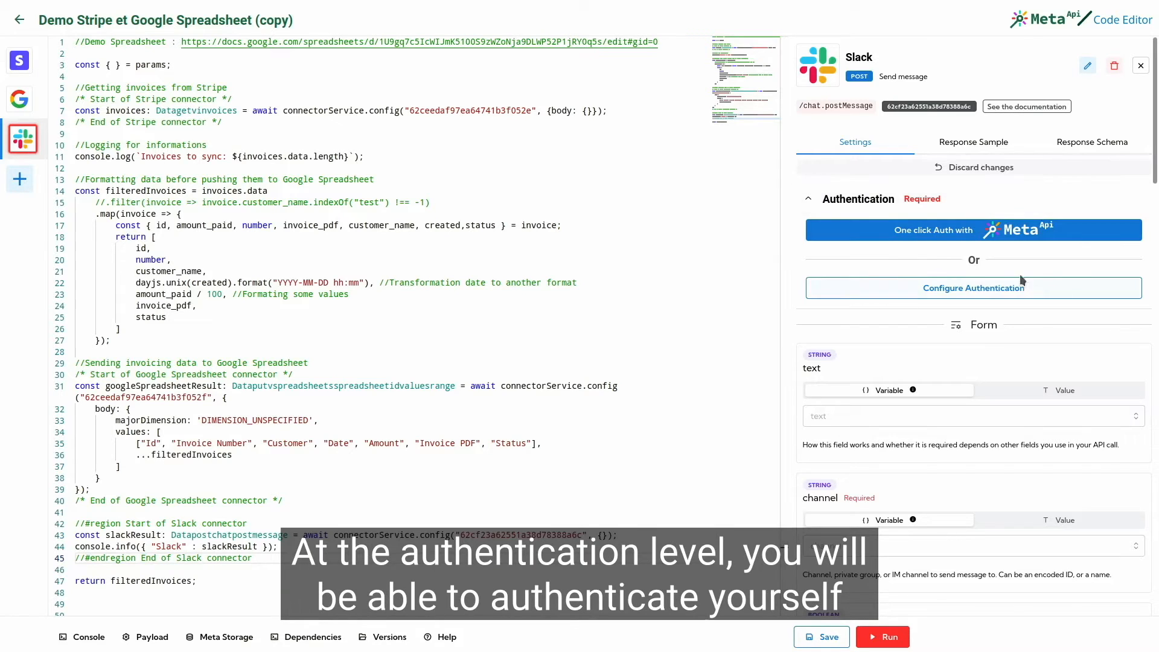
Fill the Slack connector's message text with 'My messag' before removing the connector.
{"action": "left_click", "coordinate": [973, 288]}
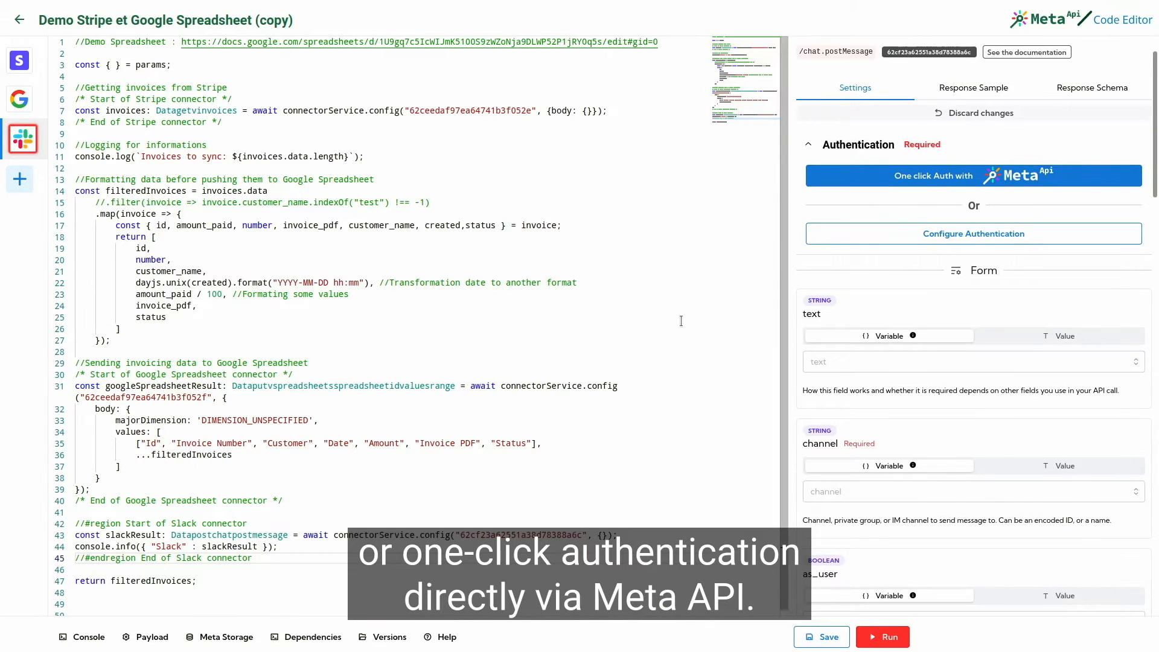
{"action": "scroll", "scroll_direction": "down", "scroll_amount": 3}
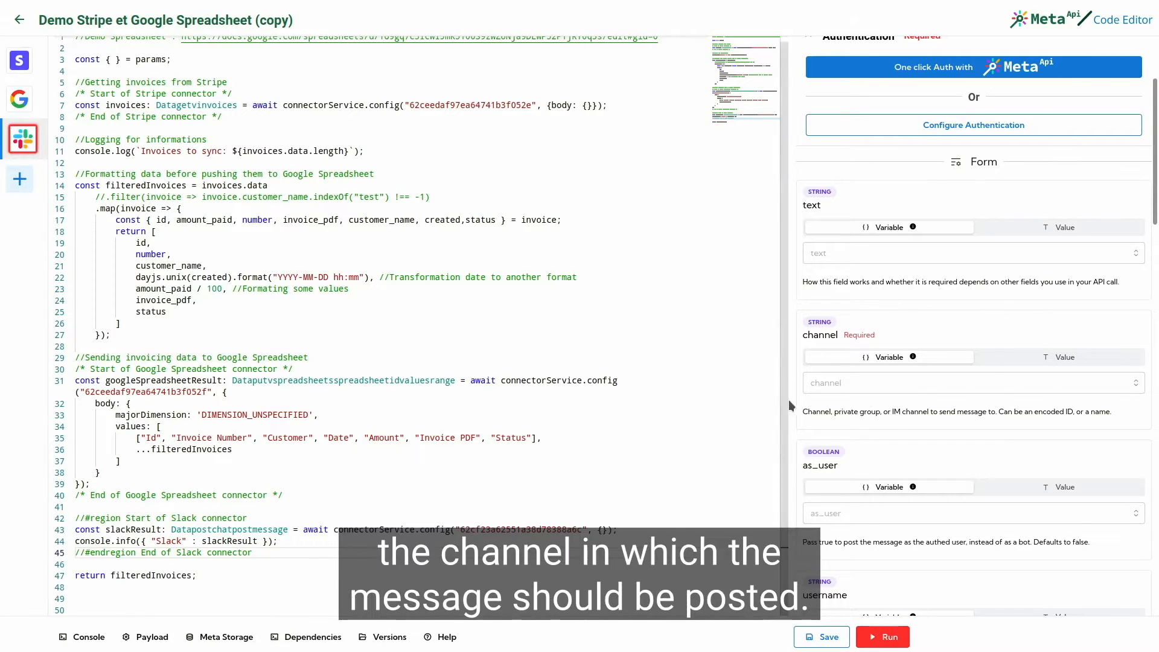
{"action": "left_click", "coordinate": [972, 252]}
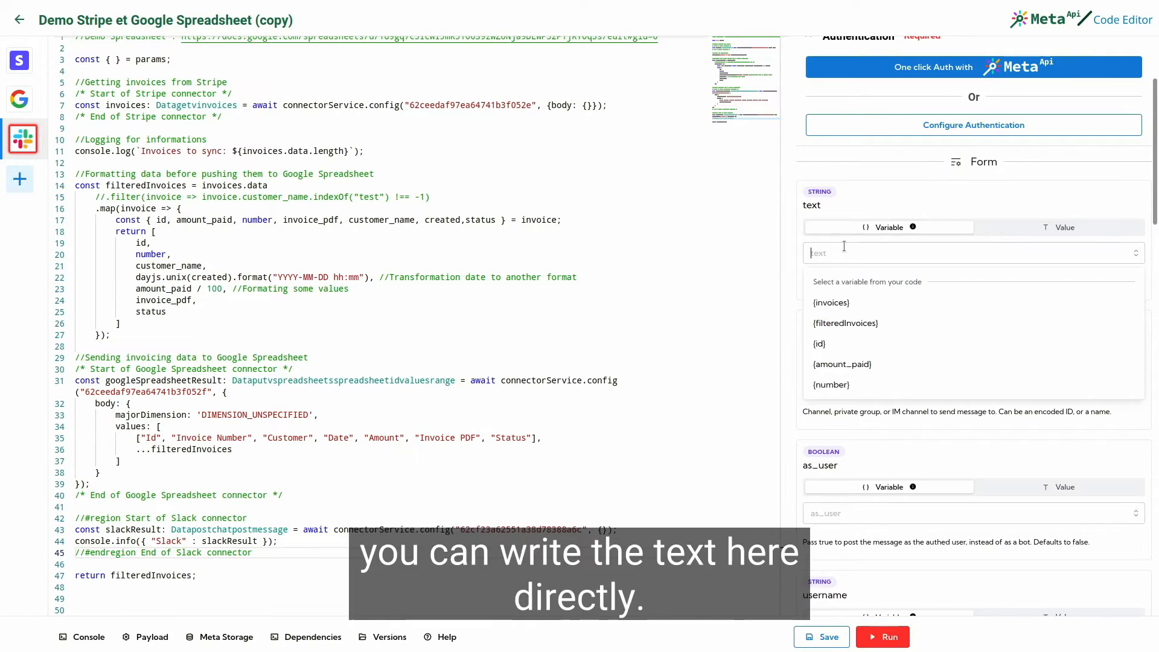
{"action": "type", "text": "My messag"}
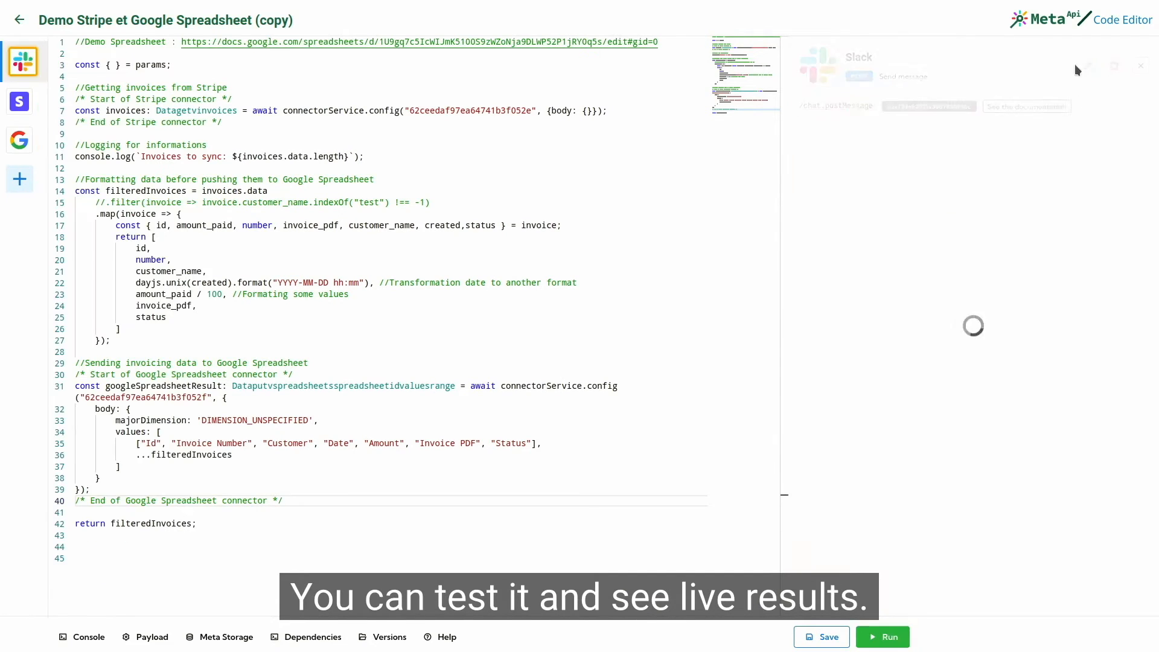
Run the spell and review console logs reporting 30 invoices synced and returned data.
{"action": "left_click", "coordinate": [890, 637]}
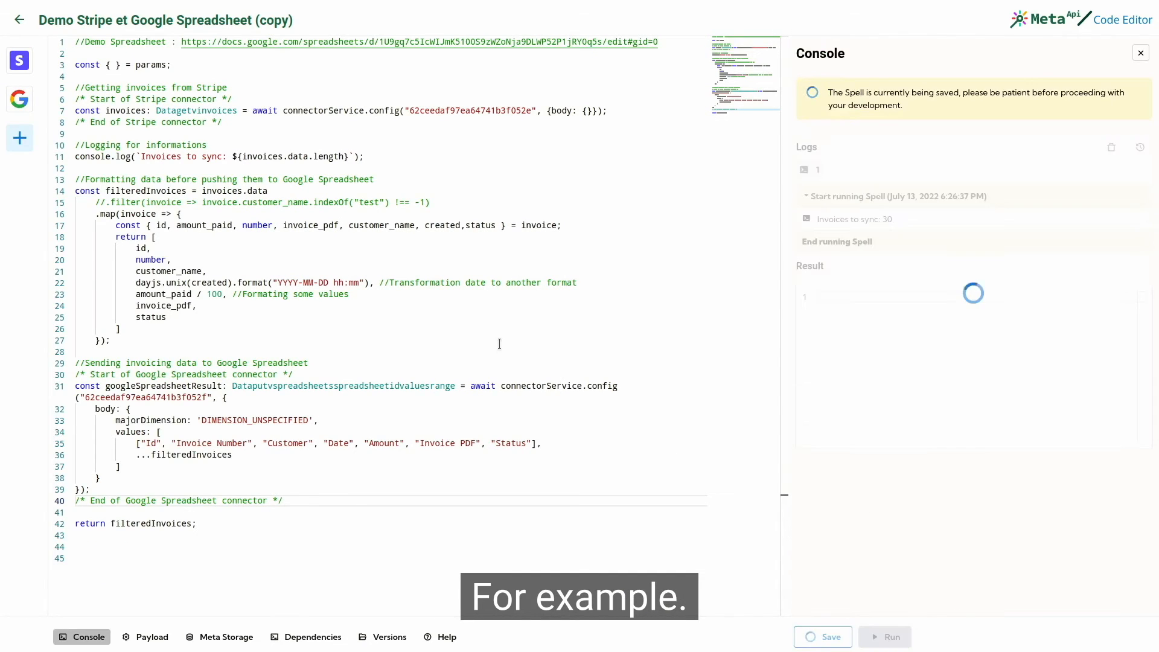
{"action": "left_click", "coordinate": [892, 636]}
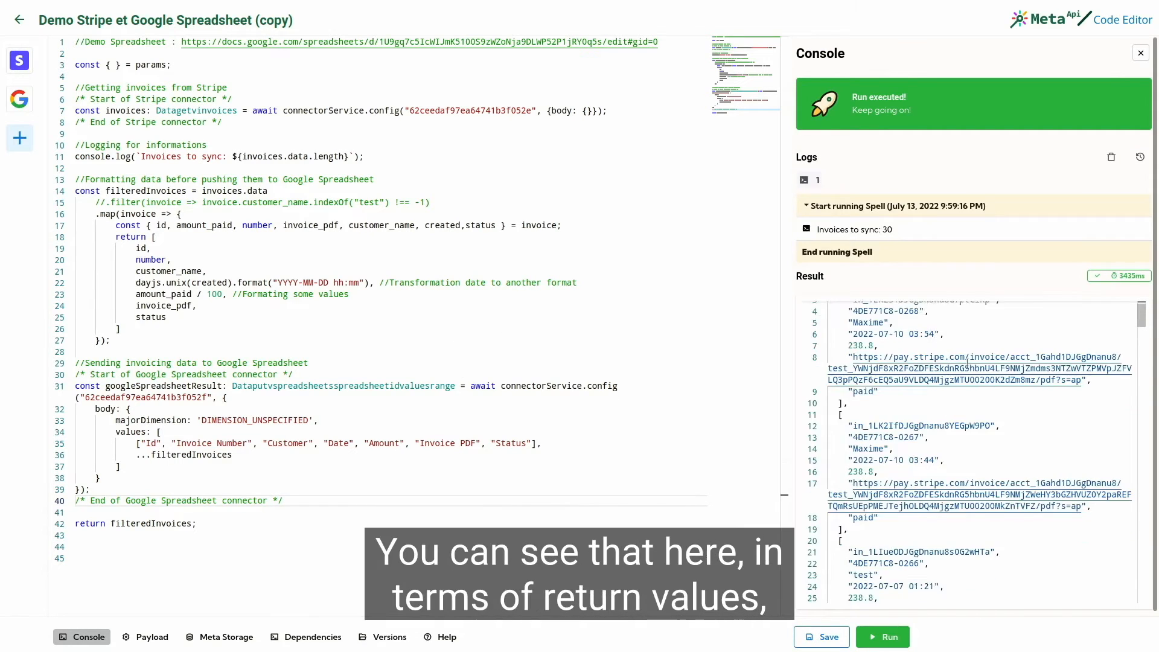
{"action": "scroll", "scroll_direction": "down", "scroll_amount": 3}
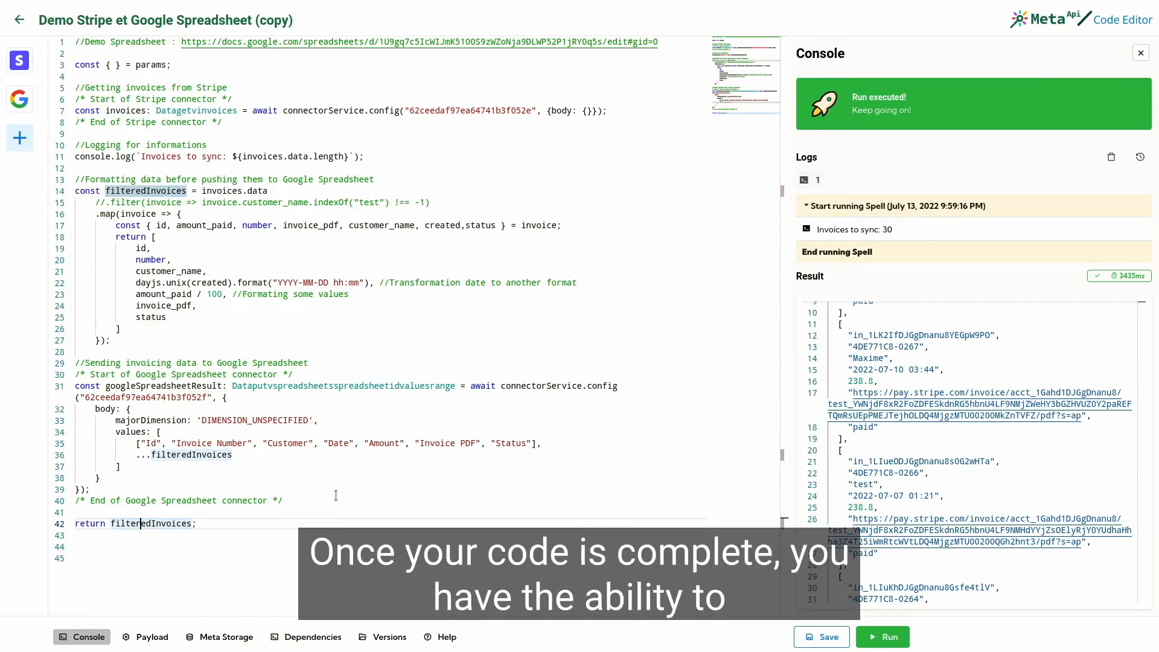
View version history with v1.3 in production and start creating a new version.
{"action": "left_click", "coordinate": [388, 637]}
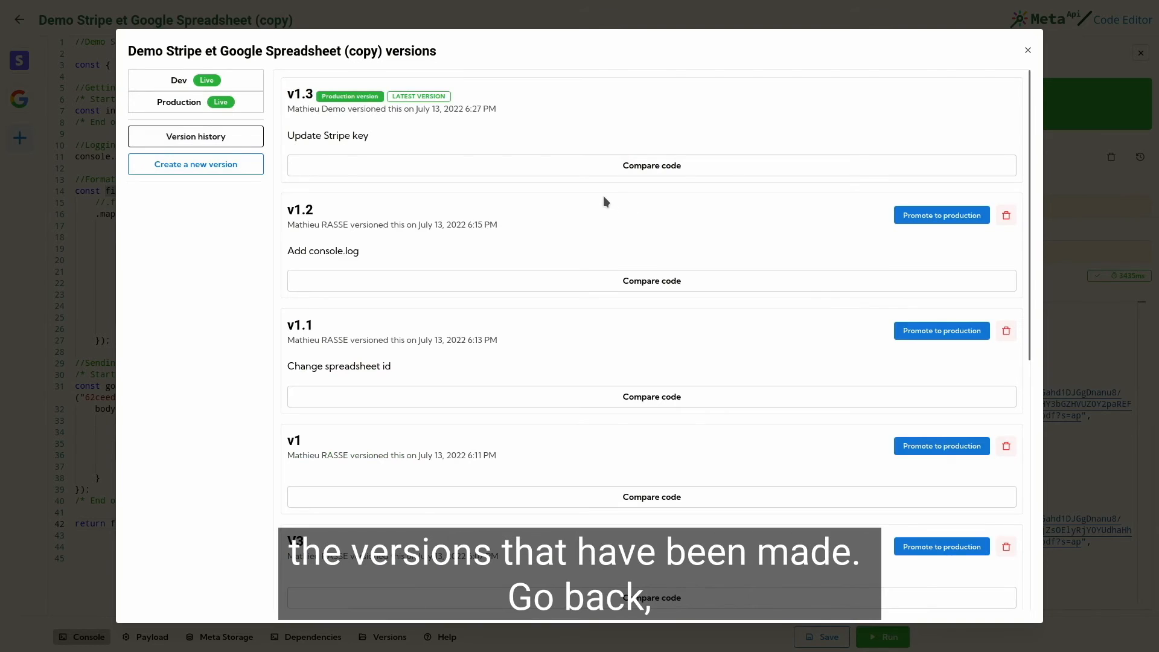
{"action": "left_click", "coordinate": [196, 165]}
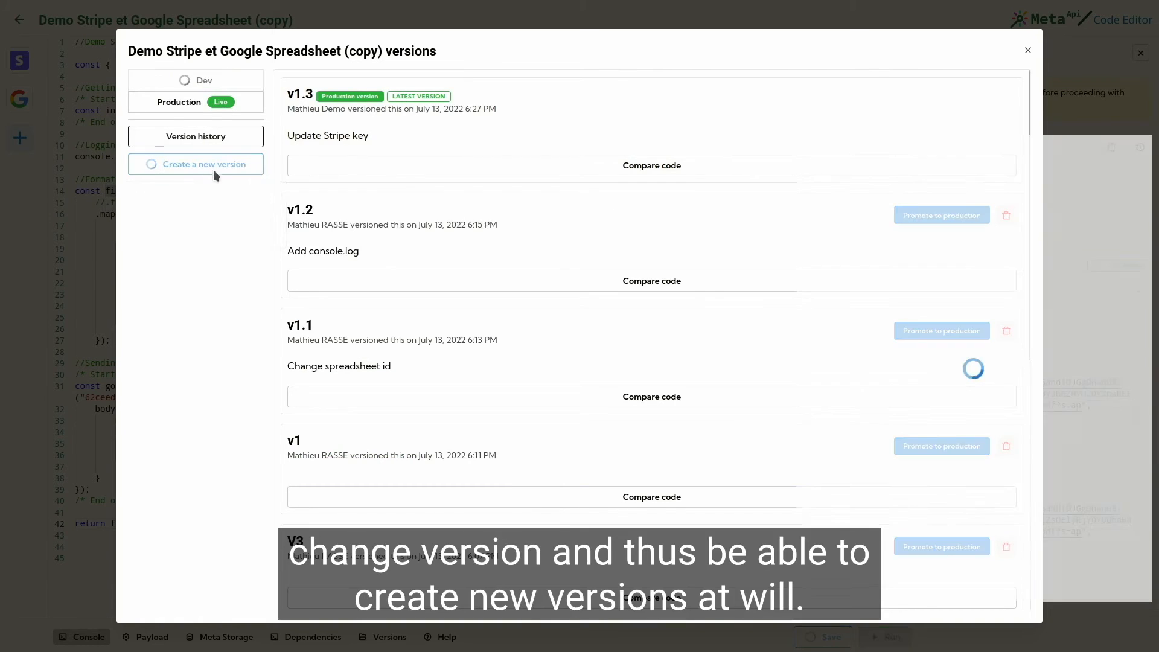
{"action": "left_click", "coordinate": [196, 165]}
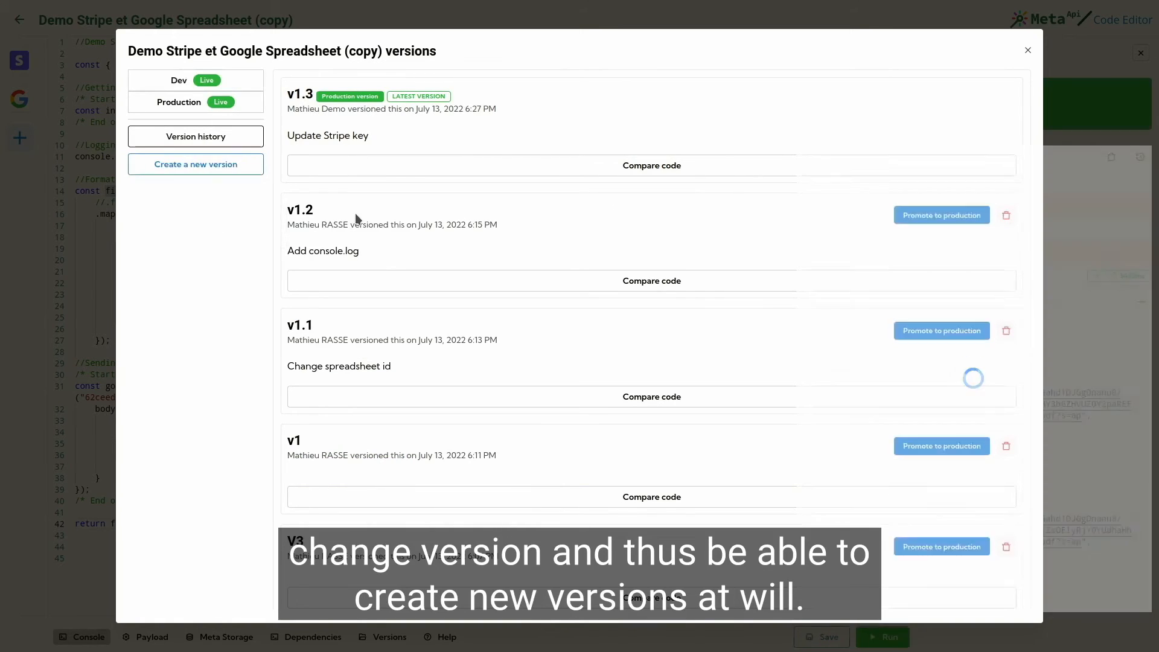
Review the Production endpoint URL, connectors and dependencies, then close versions.
{"action": "left_click", "coordinate": [179, 102]}
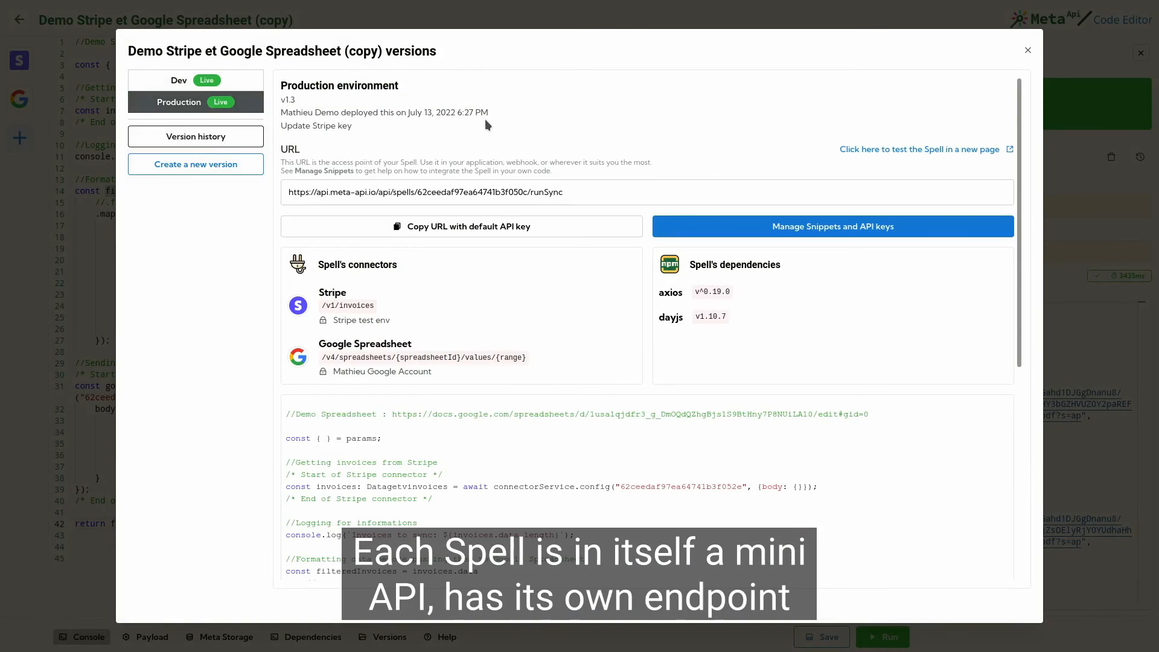
{"action": "mouse_move", "coordinate": [516, 156]}
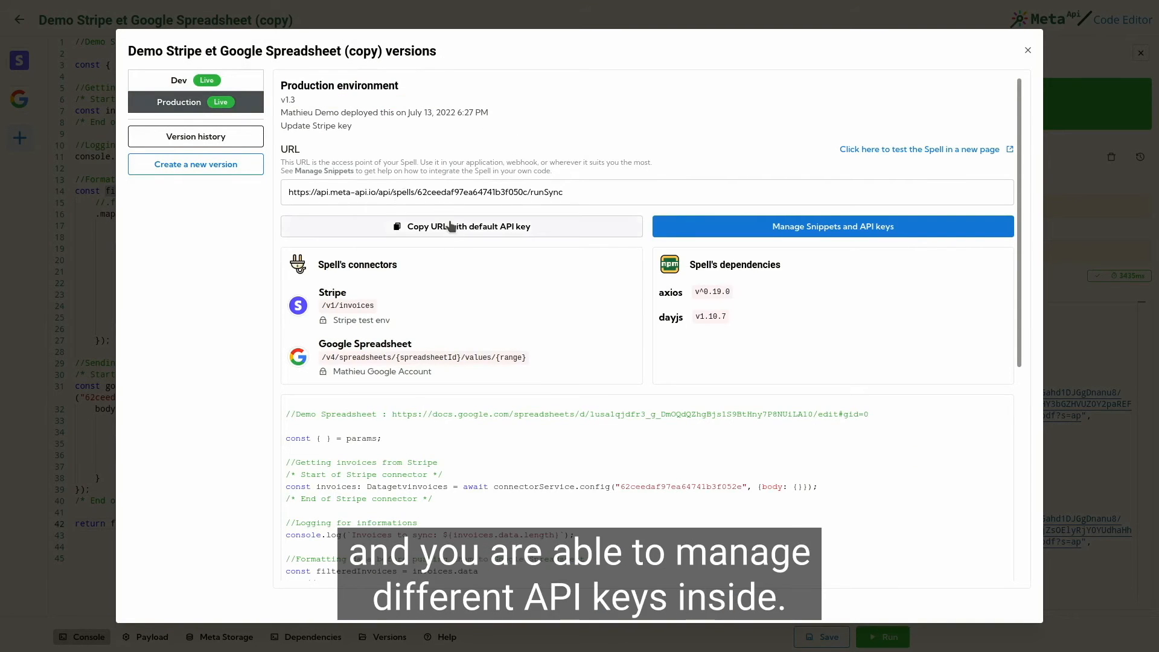
{"action": "mouse_move", "coordinate": [471, 219]}
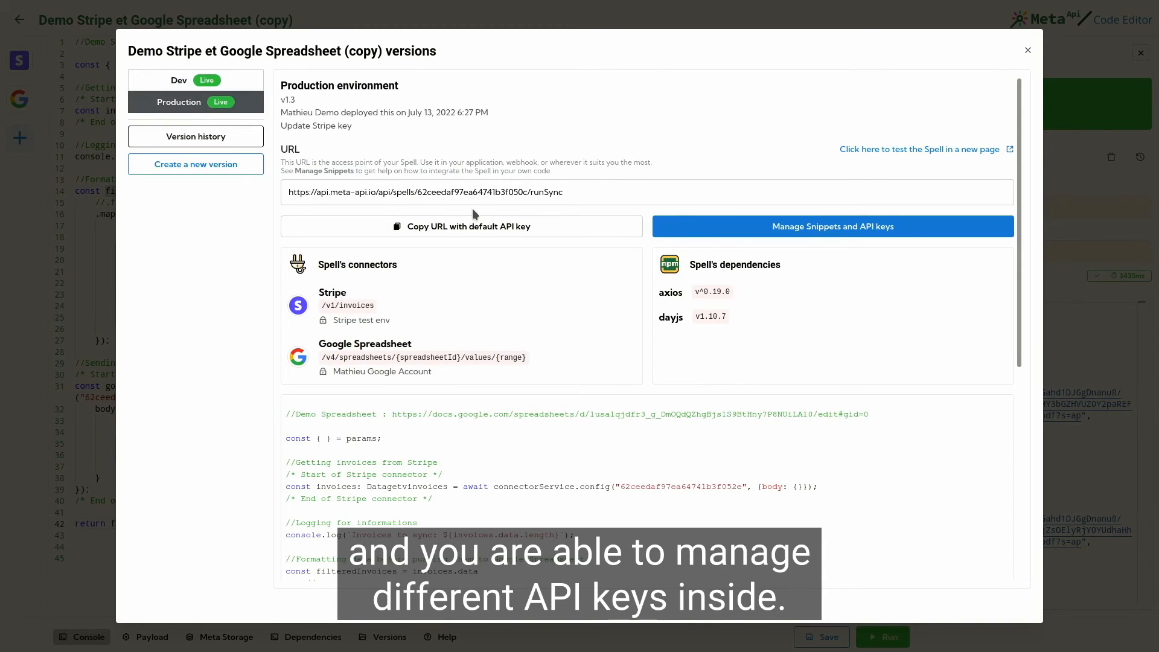
{"action": "left_click", "coordinate": [1026, 50]}
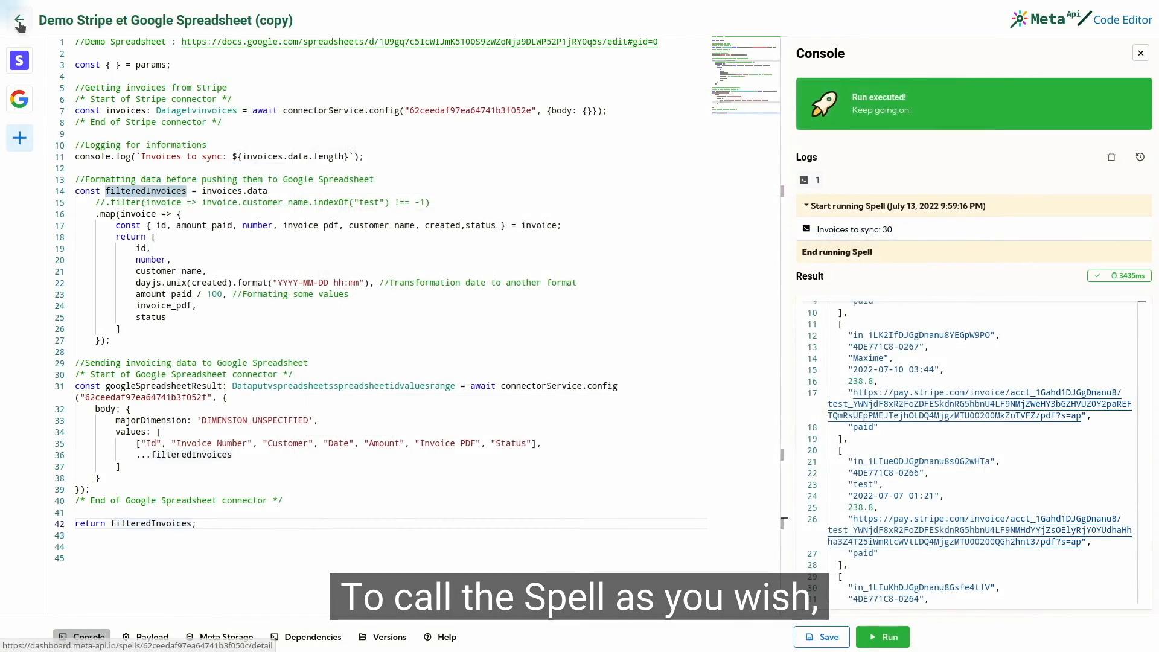
Return to the spell overview and bring up its Scheduler configuration.
{"action": "left_click", "coordinate": [19, 20]}
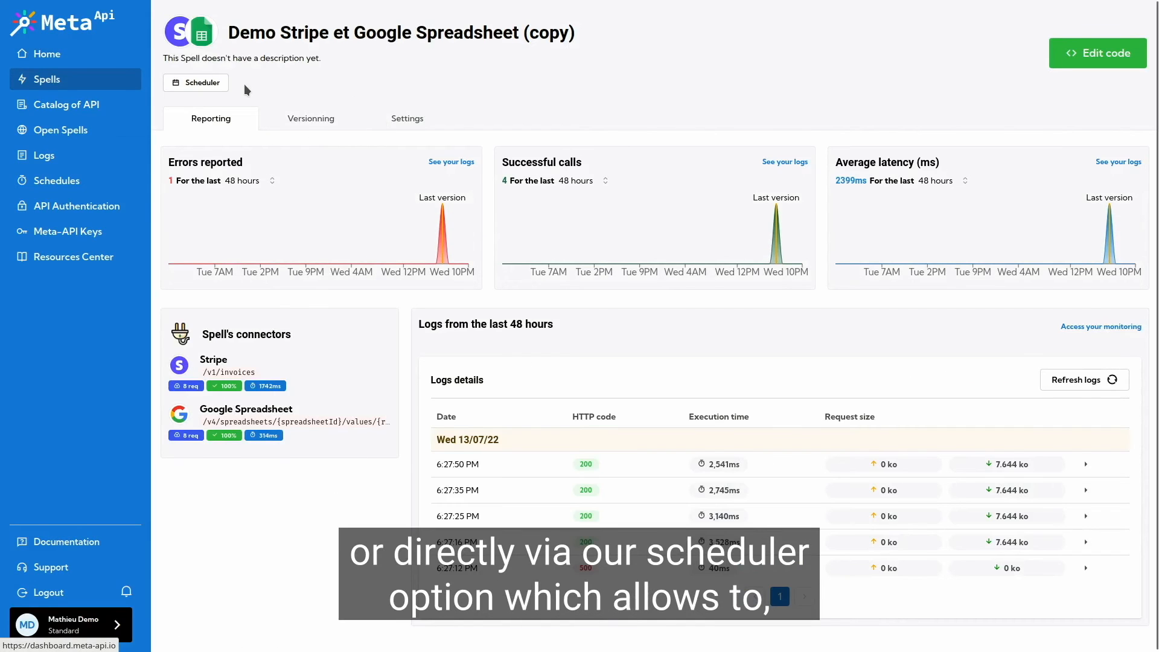
{"action": "left_click", "coordinate": [196, 82]}
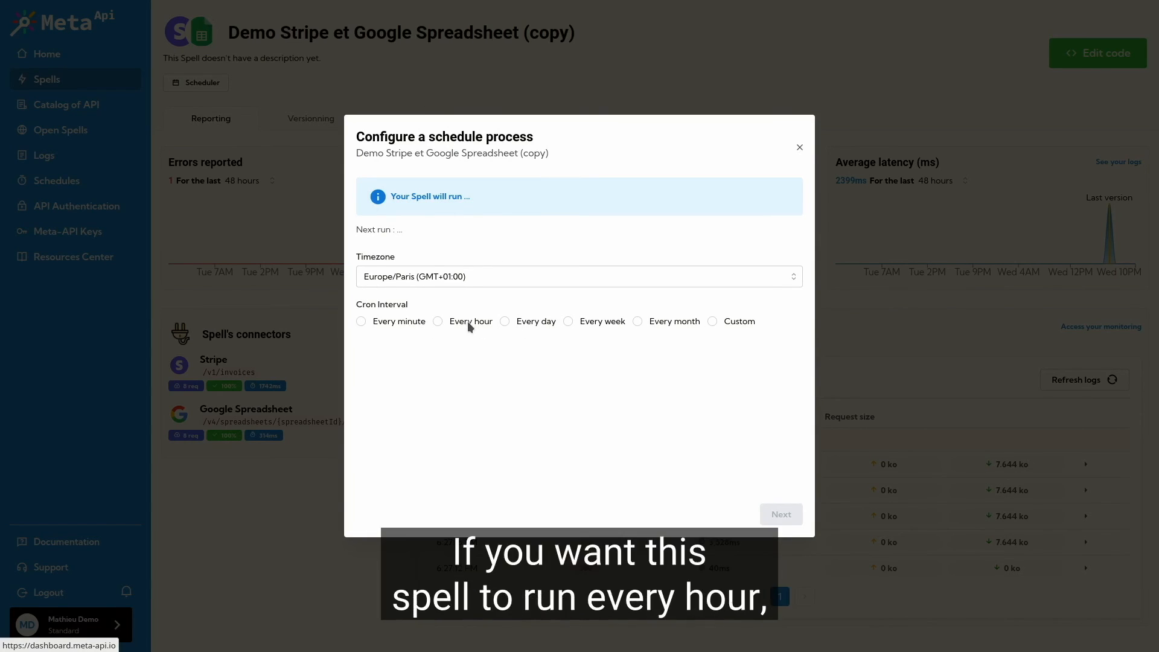
Schedule the spell to run every hour in Europe/Paris timezone and confirm.
{"action": "left_click", "coordinate": [437, 322]}
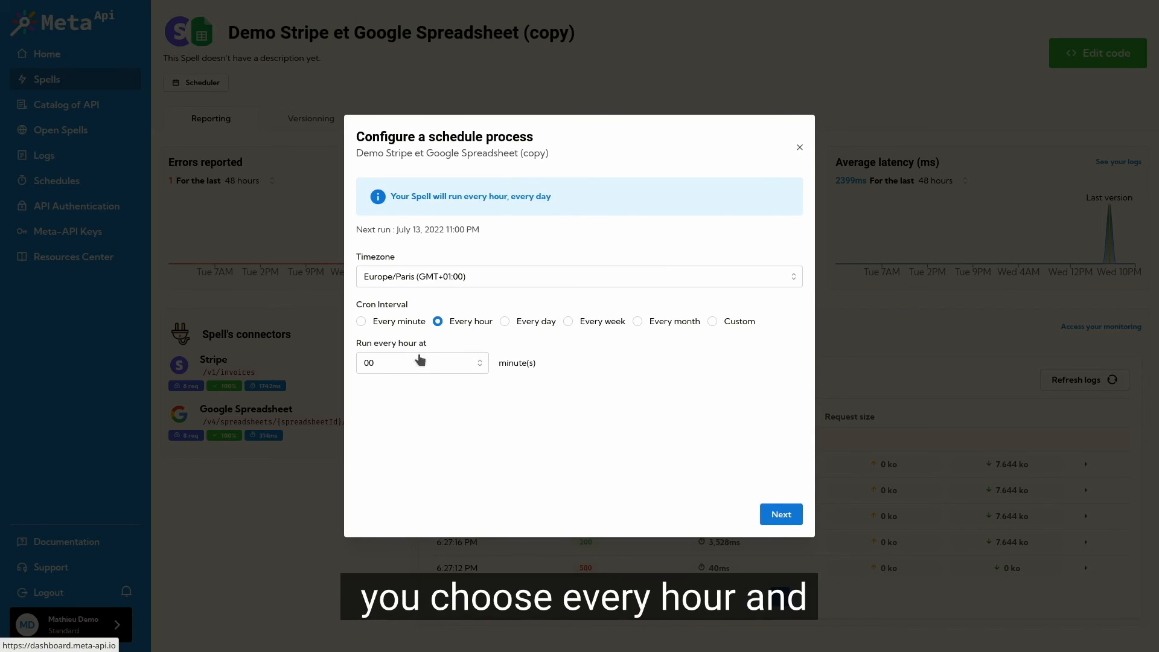
{"action": "left_click", "coordinate": [779, 515]}
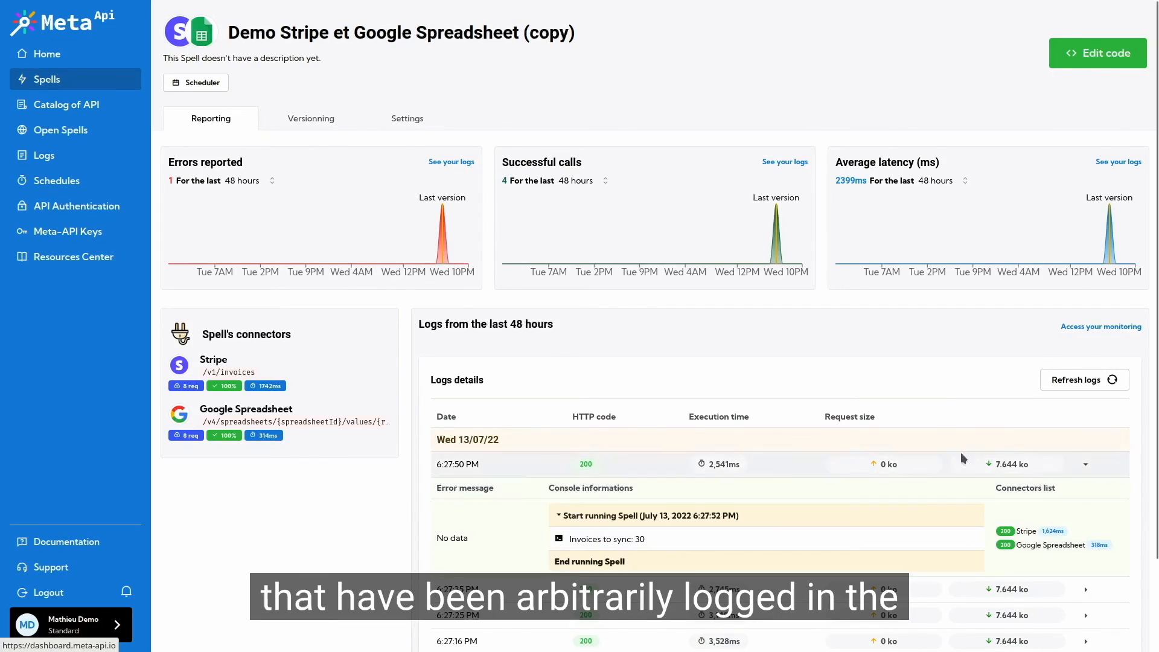
Collapse the 6:27:50 PM run's log entry back into the recent-runs list.
{"action": "left_click", "coordinate": [1085, 463]}
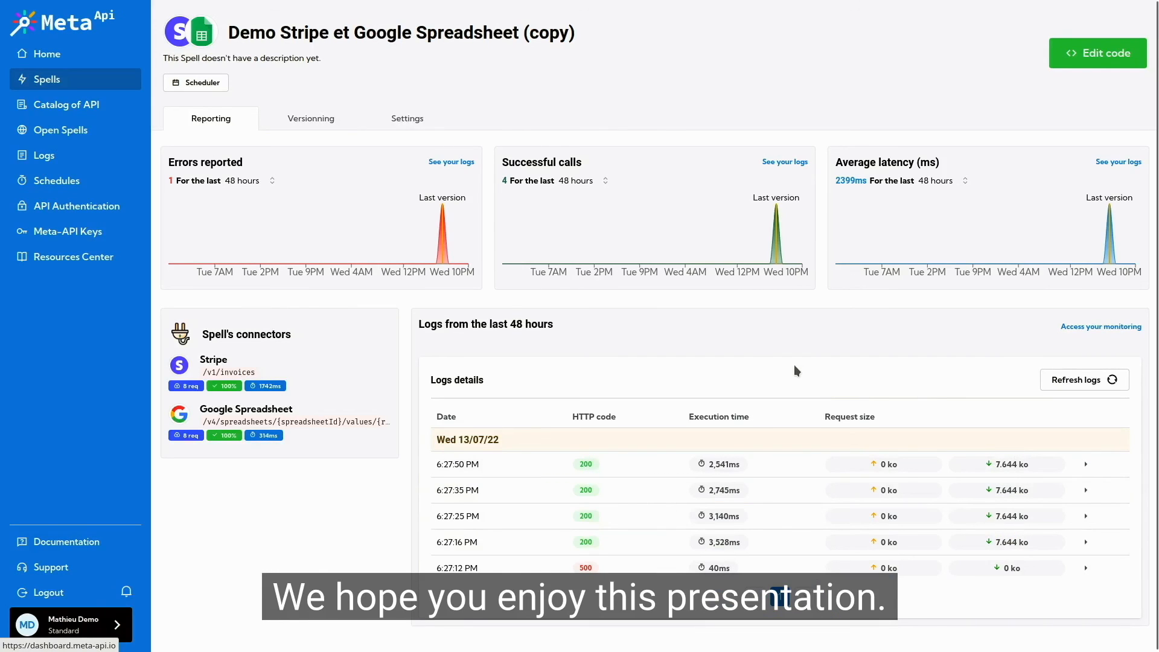